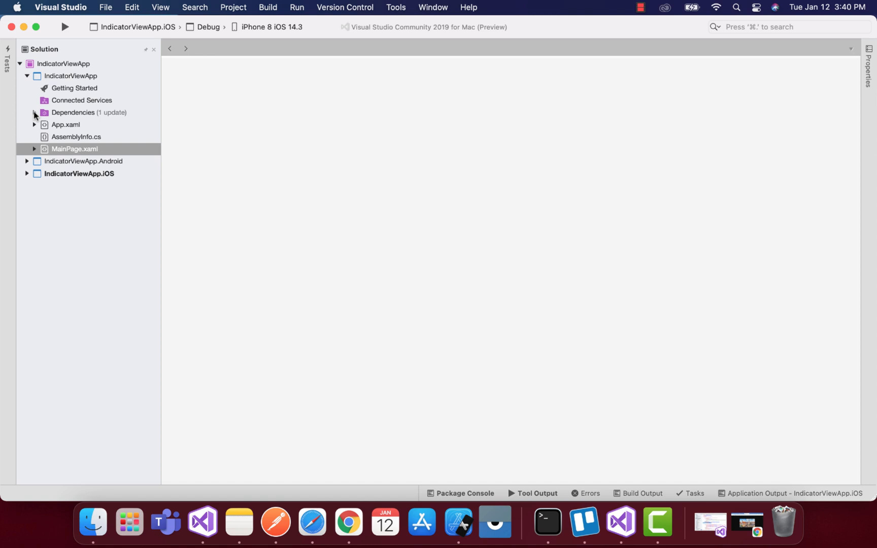
Step: Show the project's NuGet dependencies Xamarin.Essentials and Xamarin.Forms in the package manager, then dismiss it
left_click(34, 112)
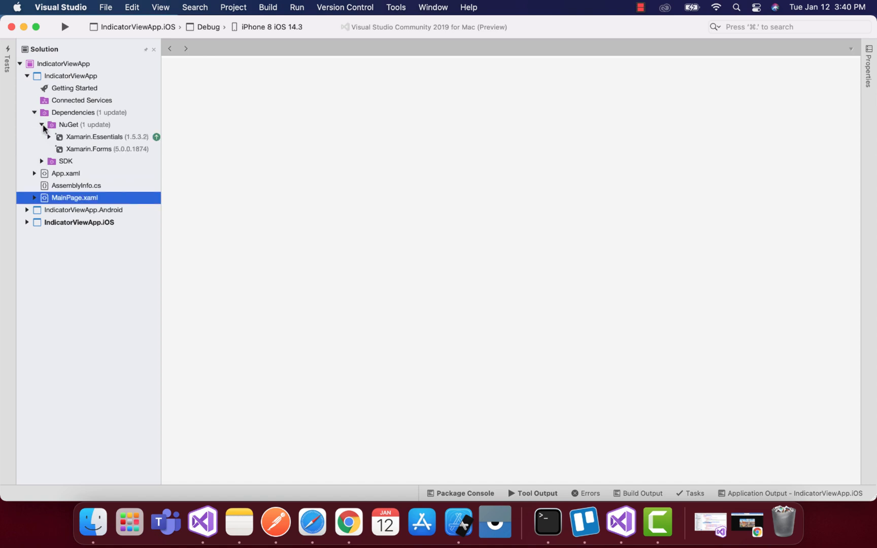
left_click(62, 63)
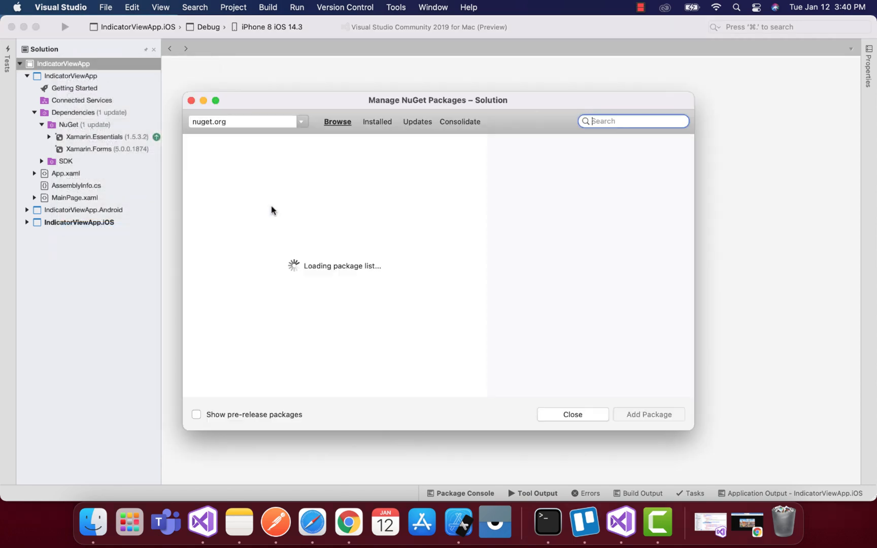
mouse_move(211, 476)
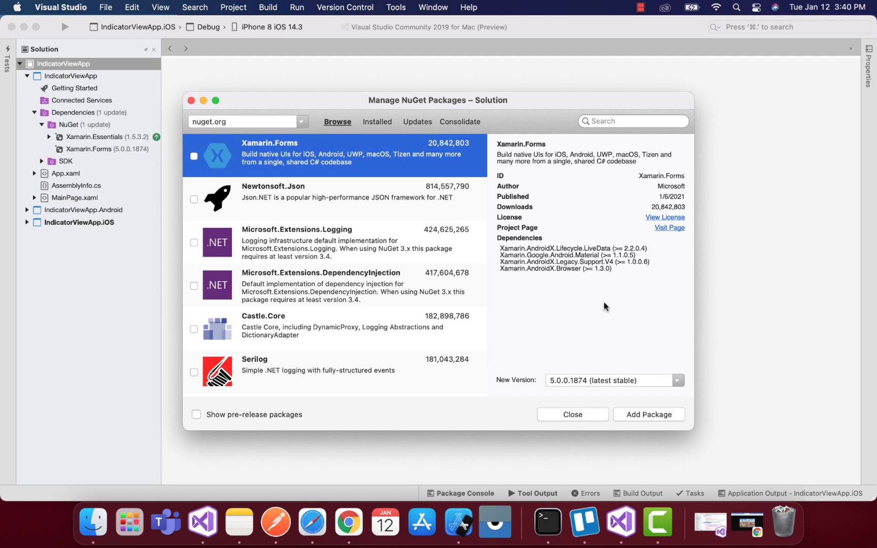
left_click(571, 415)
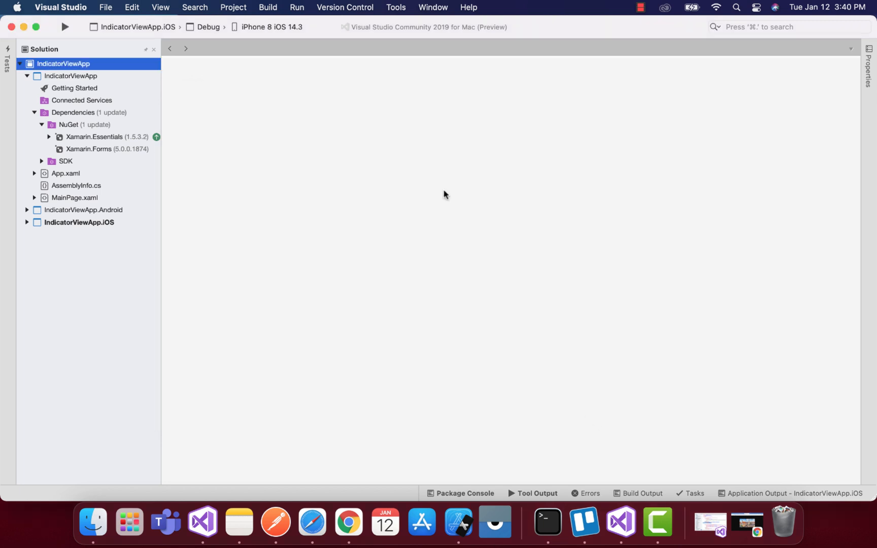
mouse_move(55, 201)
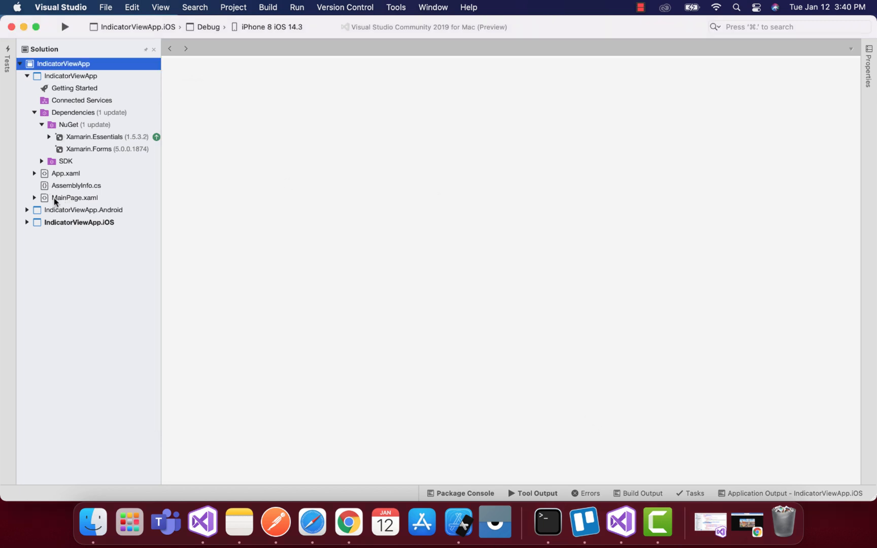
Step: Bring up MainPage.xaml in the editor showing the CarouselView bound to UserCollection and its IndicatorView
left_click(35, 174)
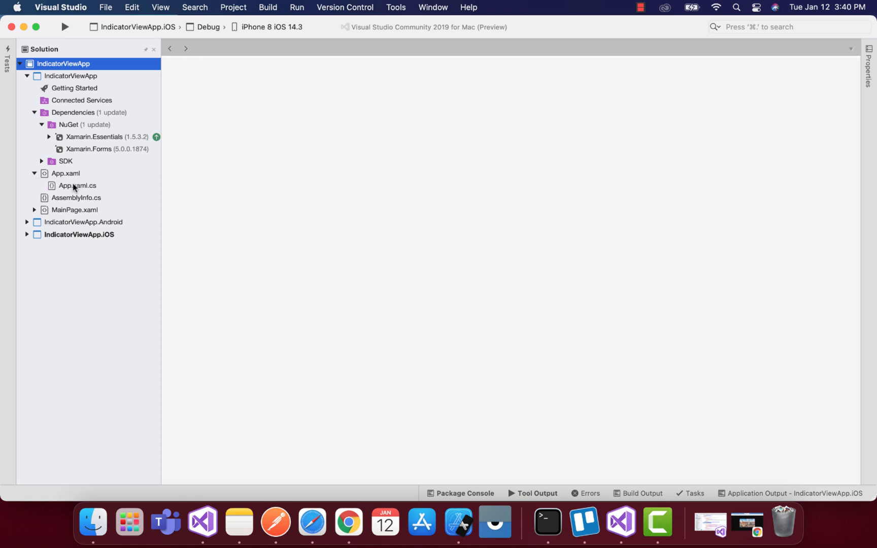
double_click(77, 184)
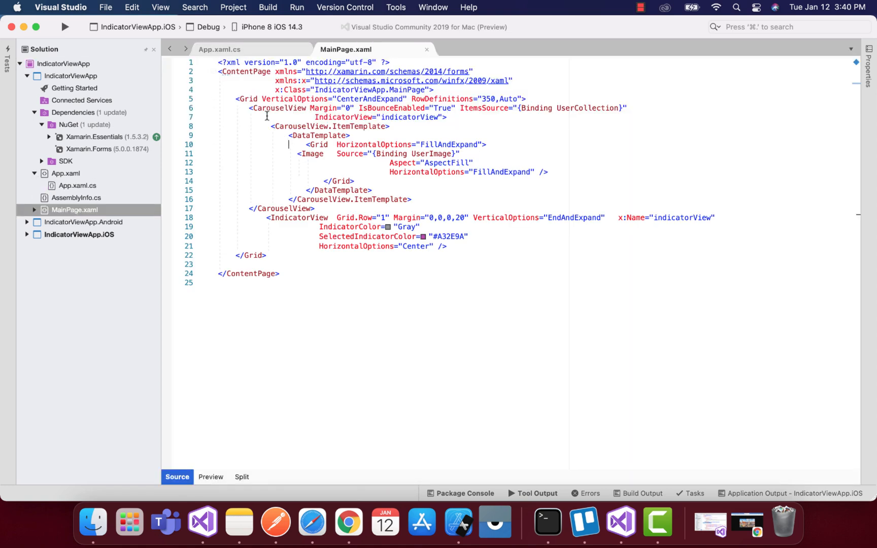
left_click(245, 100)
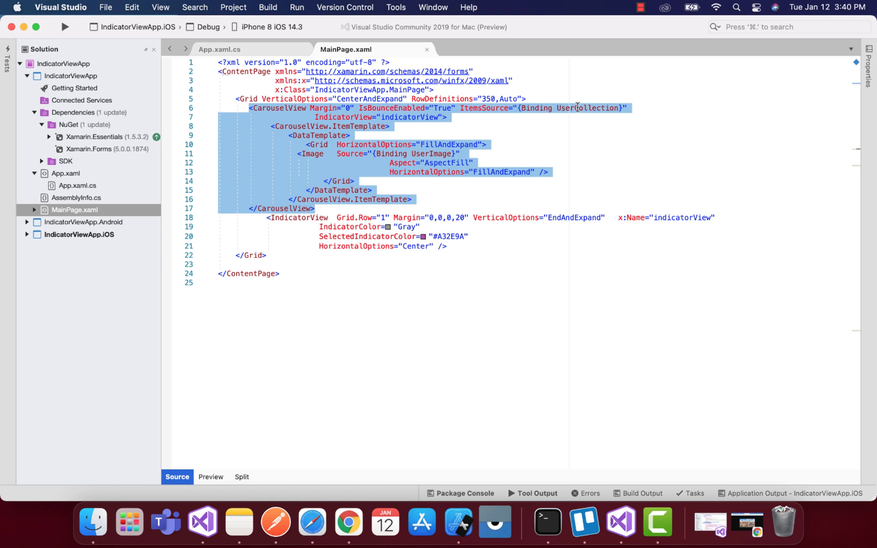
double_click(586, 107)
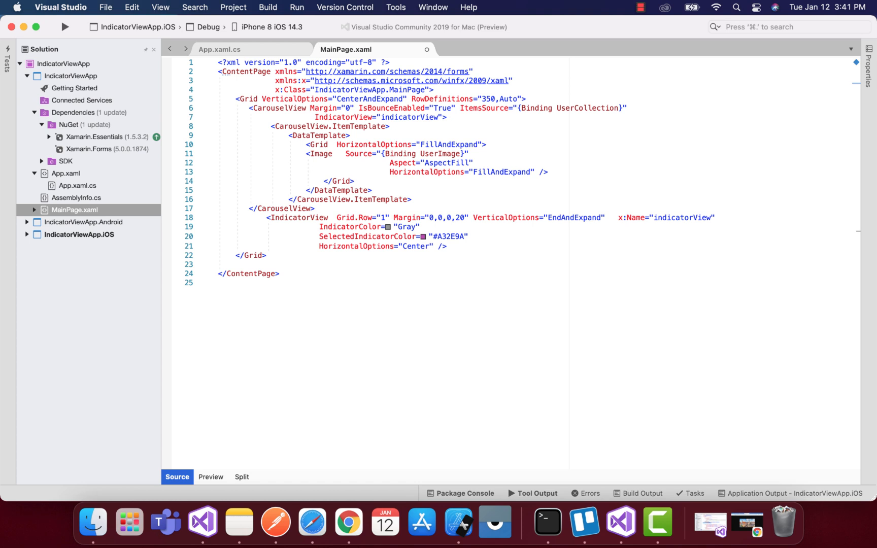
mouse_move(458, 522)
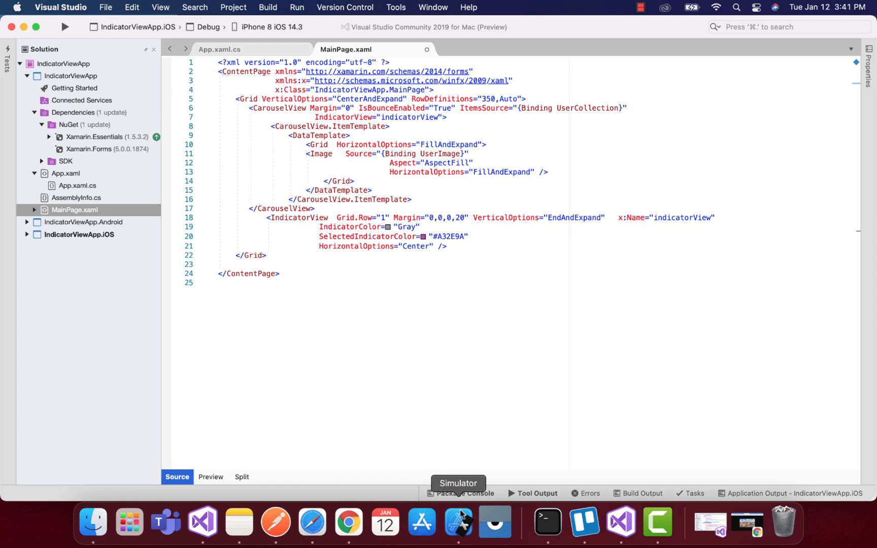
mouse_move(464, 523)
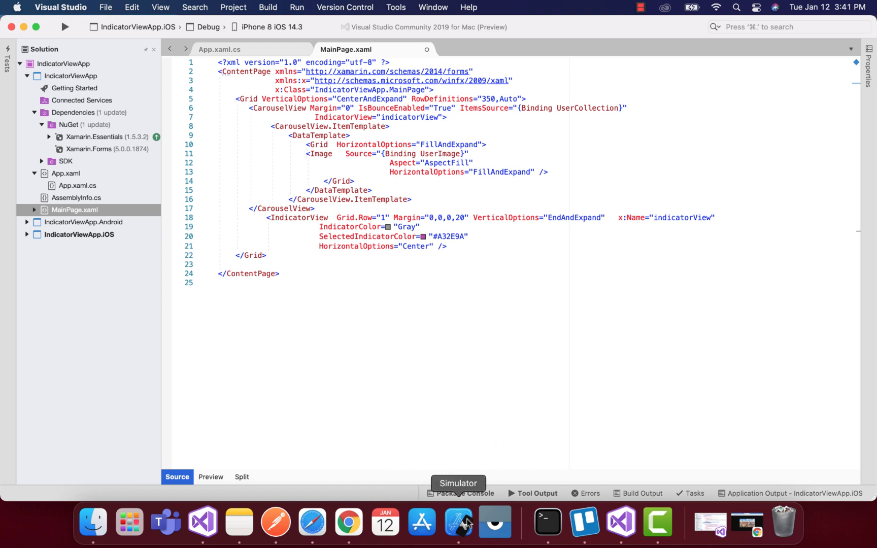
left_click(458, 523)
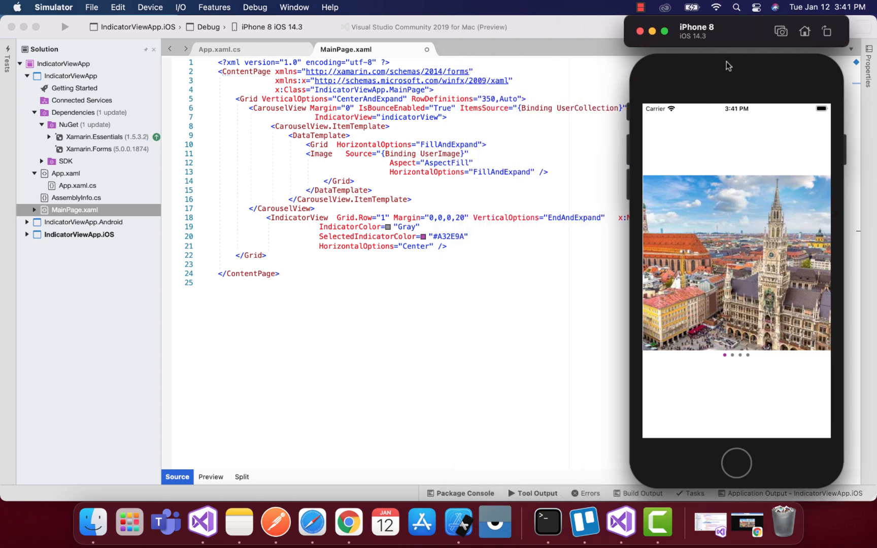
mouse_move(447, 189)
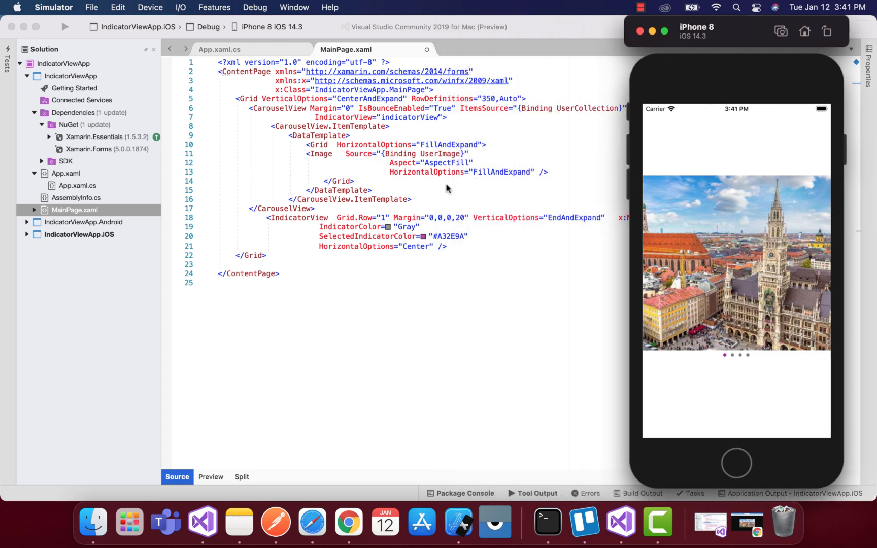
mouse_move(260, 213)
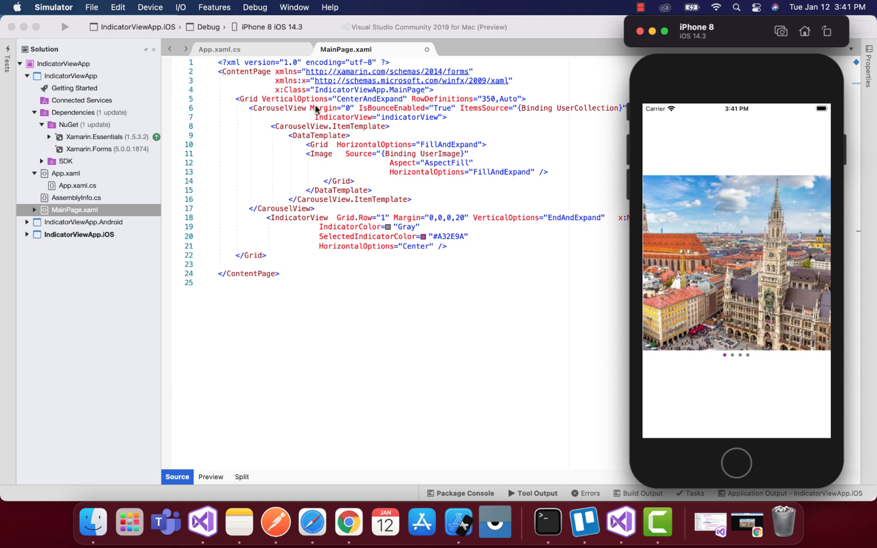
mouse_move(389, 186)
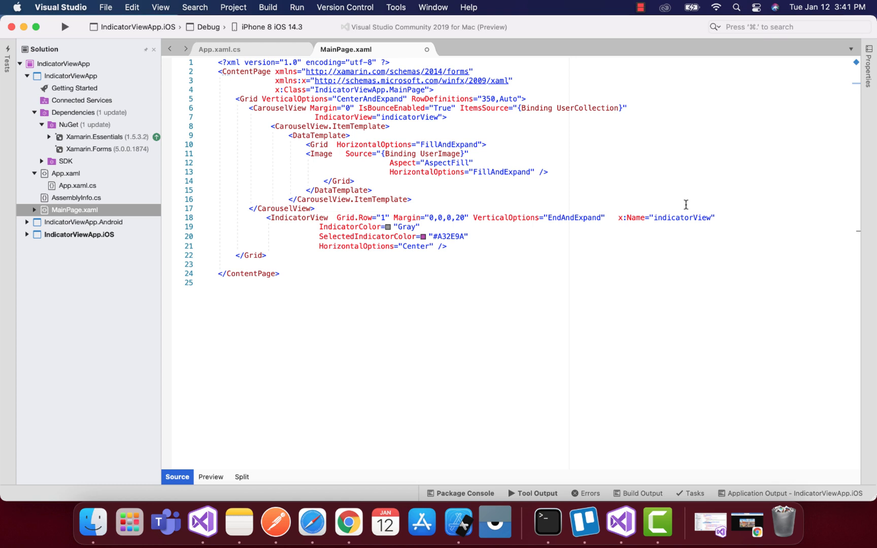
Step: Highlight the indicatorView reference, then show MainPage.xaml.cs with the UserCollection property and constructor
double_click(681, 217)
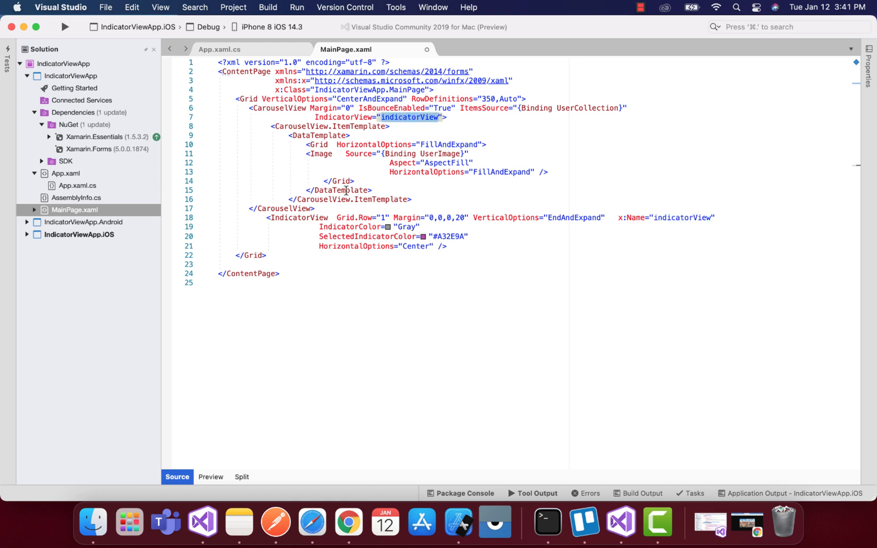
double_click(586, 108)
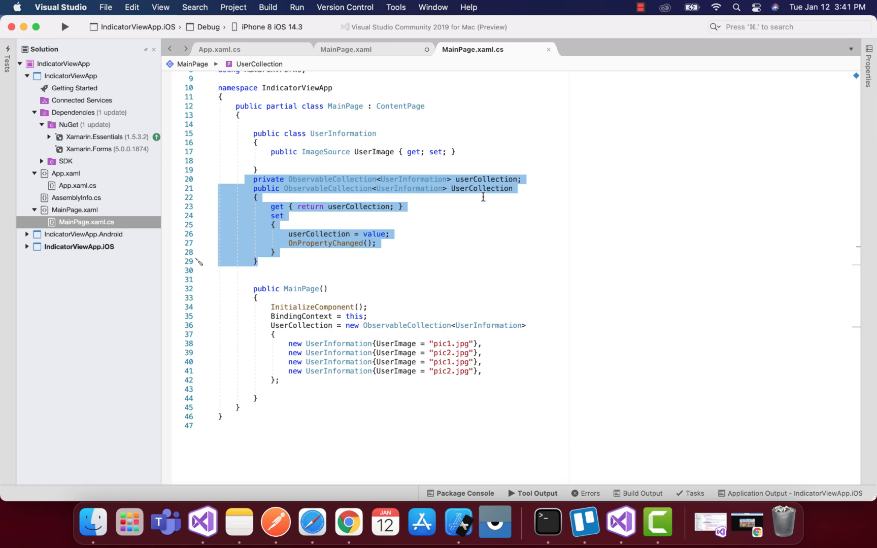
Step: Compare the UserCollection name between the XAML markup and the code-behind
double_click(483, 188)
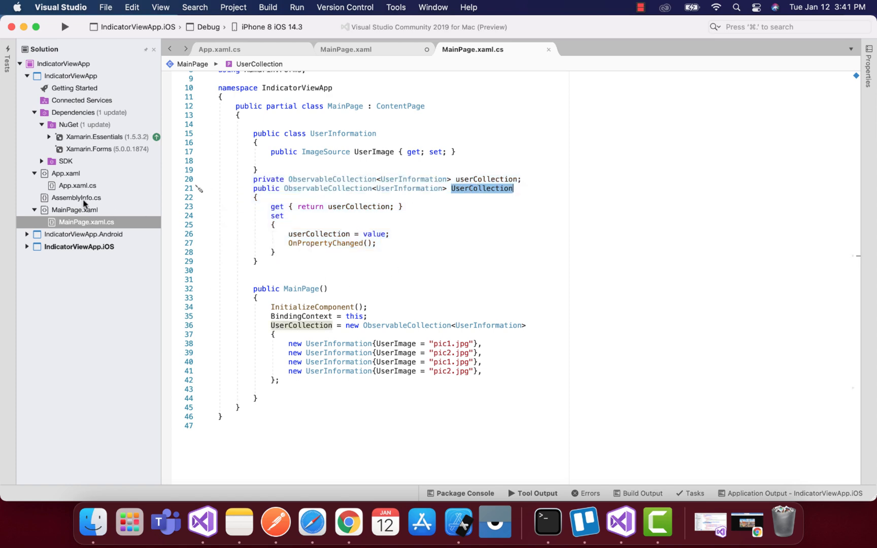
left_click(346, 49)
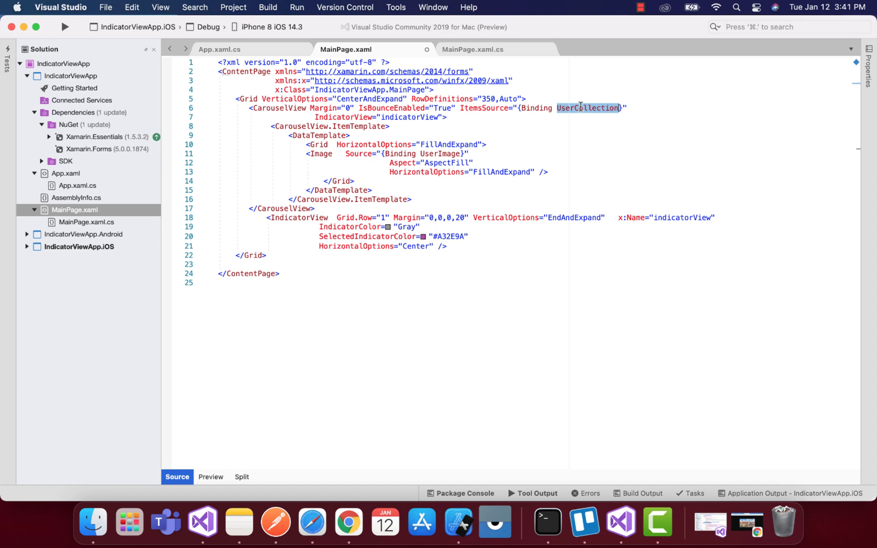
left_click(473, 49)
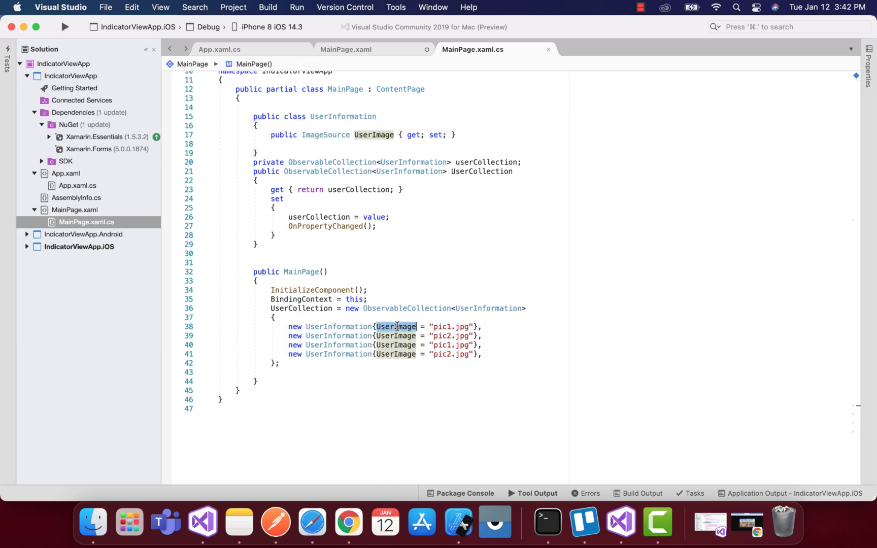
mouse_move(394, 354)
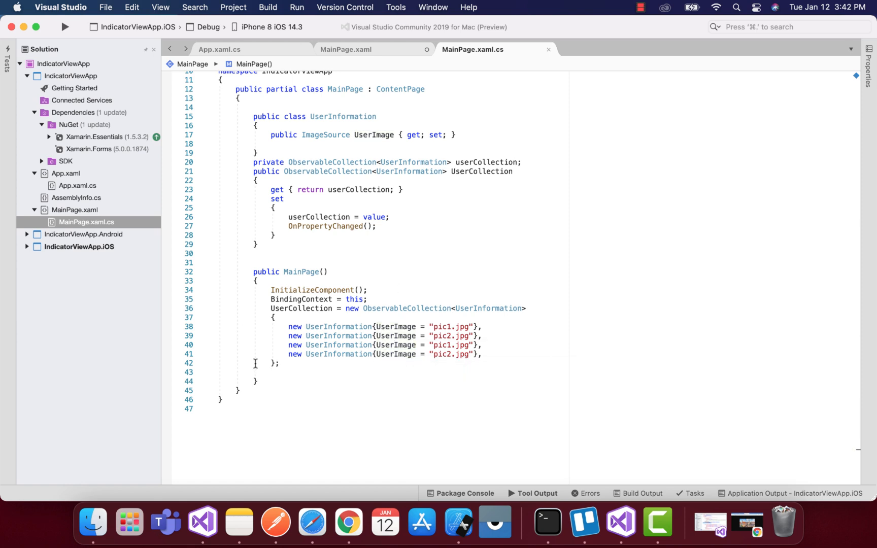
Step: Run IndicatorViewApp.iOS under the debugger on the iPhone 8 simulator with output streaming
left_click(218, 372)
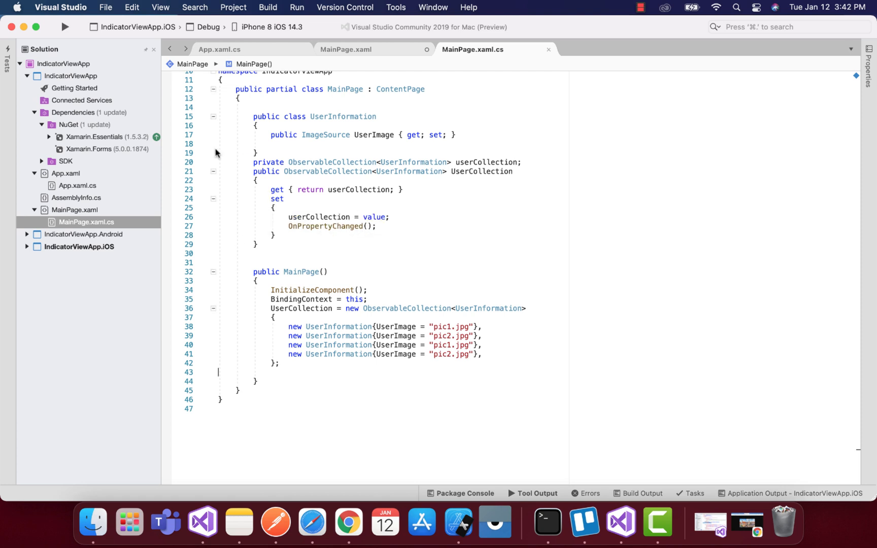
left_click(65, 26)
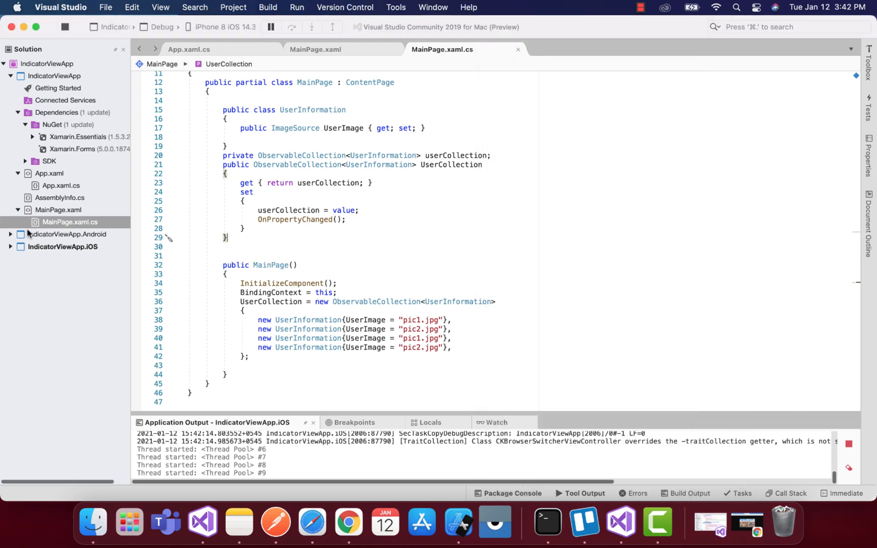
Step: Expand IndicatorViewApp.Android's Resources/drawable folder to reveal pic1.jpg and pic2.jpg
left_click(10, 234)
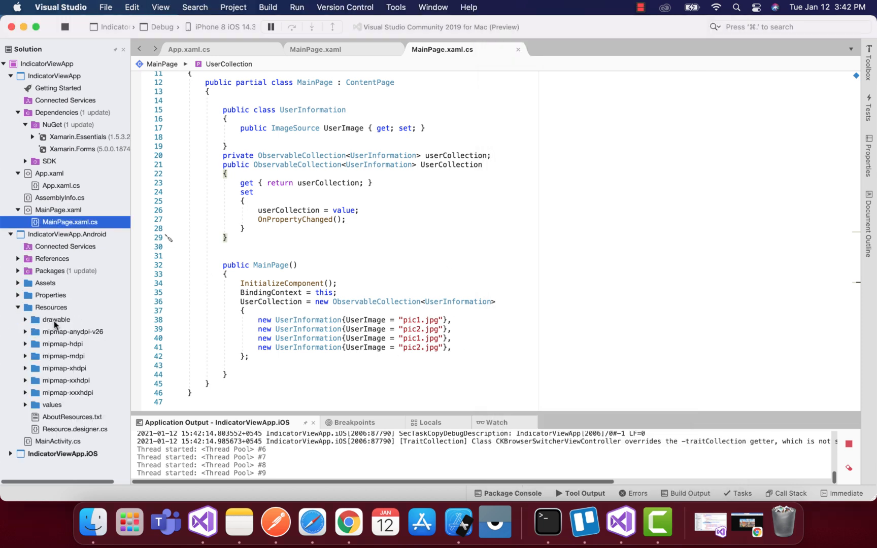
left_click(25, 320)
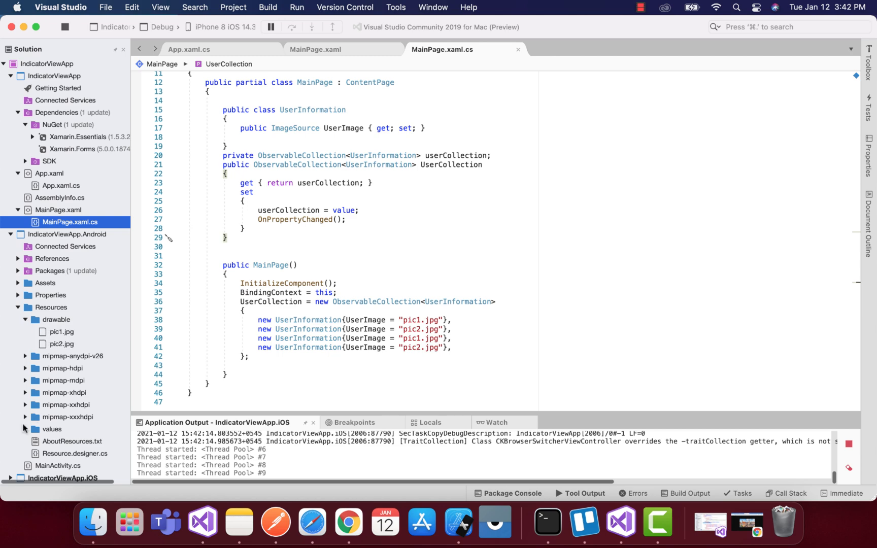